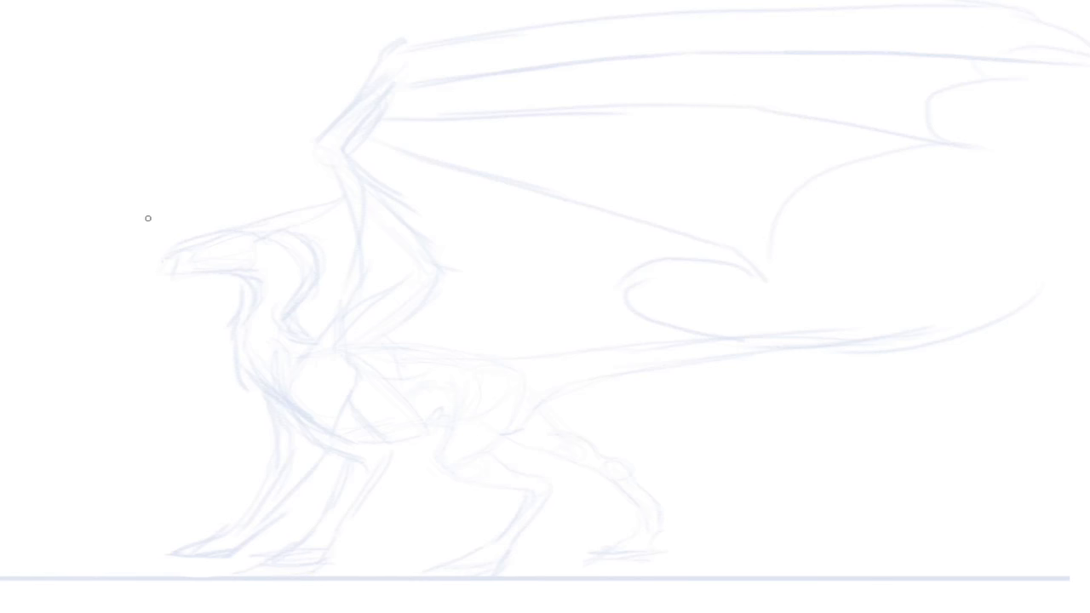
mouse_move(172, 209)
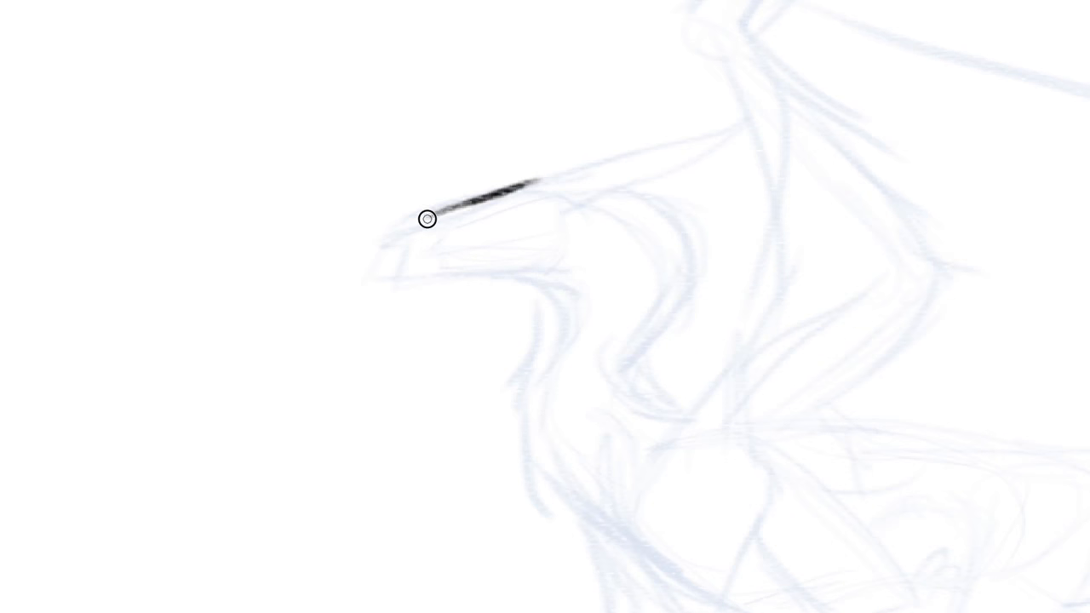
Step: Ink the snout, eye, lower jaw, horn and front and back neck lines in black
drag(425, 218, 363, 278)
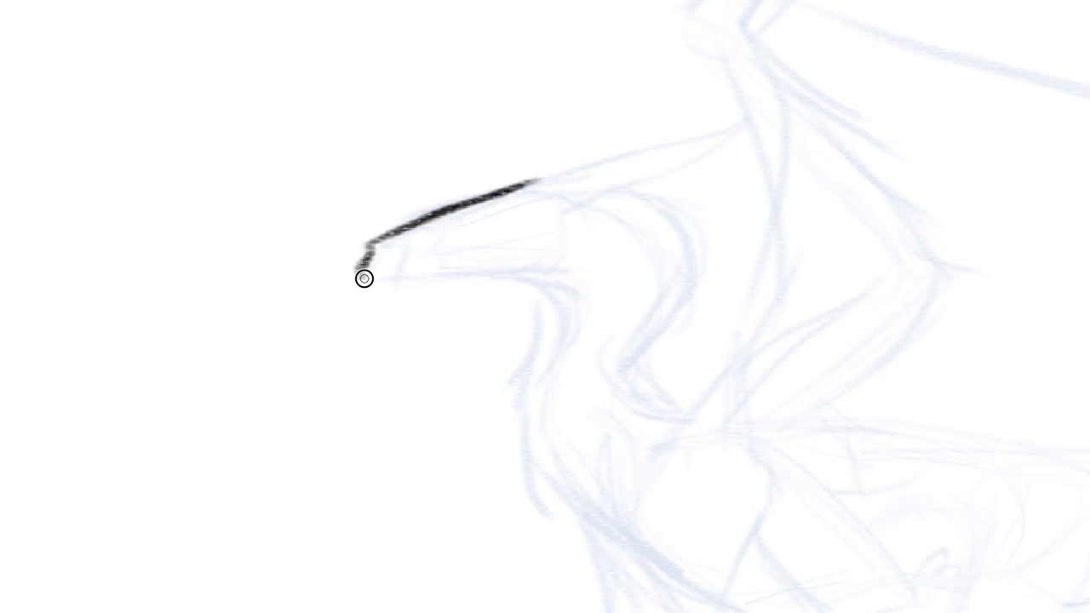
drag(364, 278, 507, 254)
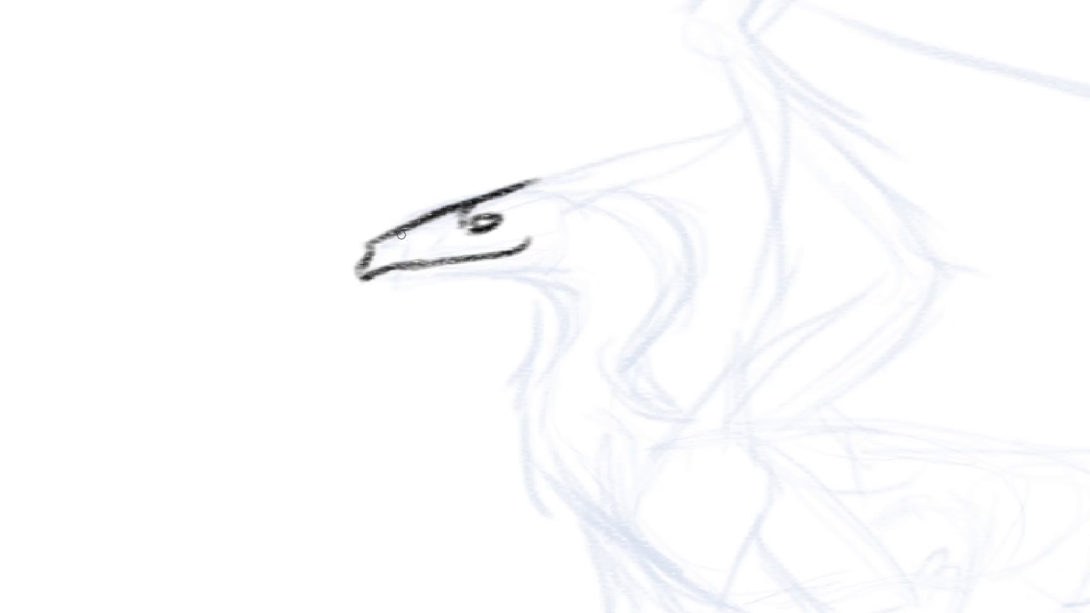
drag(388, 247, 387, 294)
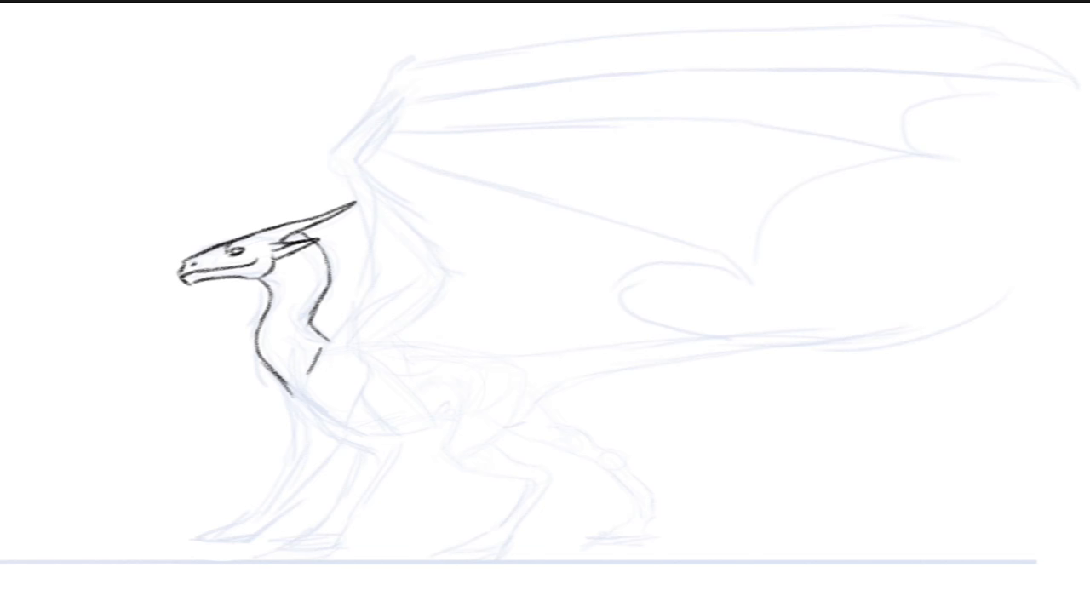
Step: Ink the chest, shoulder and near foreleg down to its clawed foot
drag(303, 349, 341, 435)
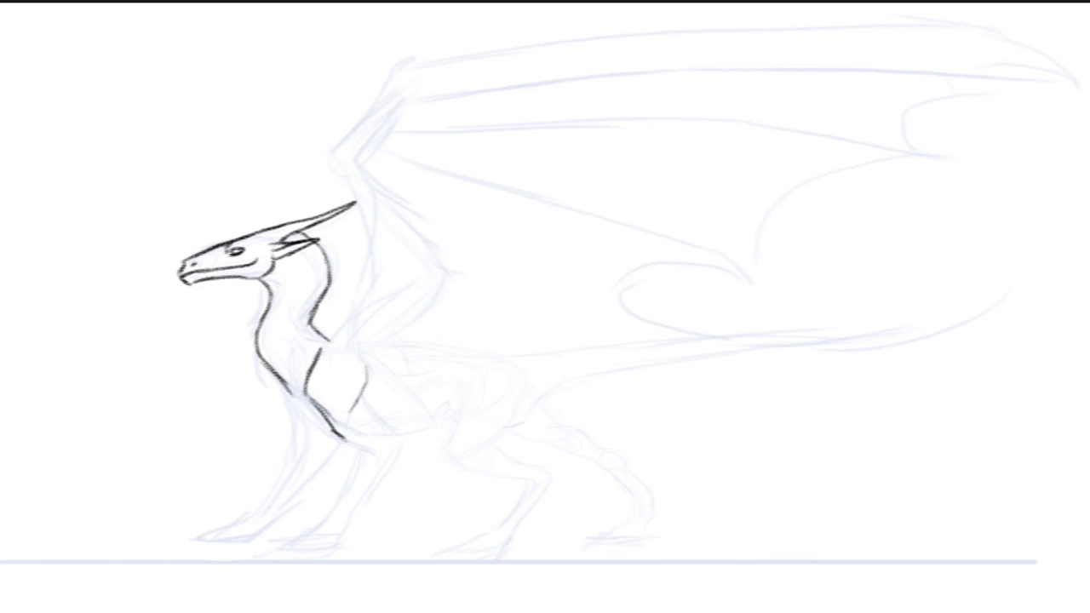
drag(358, 405, 392, 464)
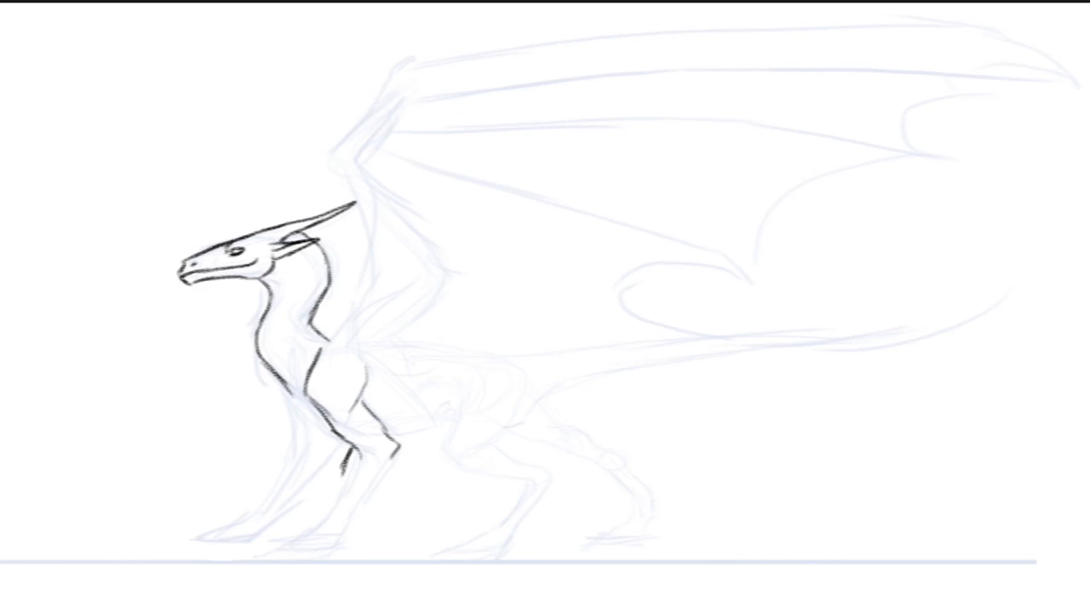
drag(341, 451, 319, 520)
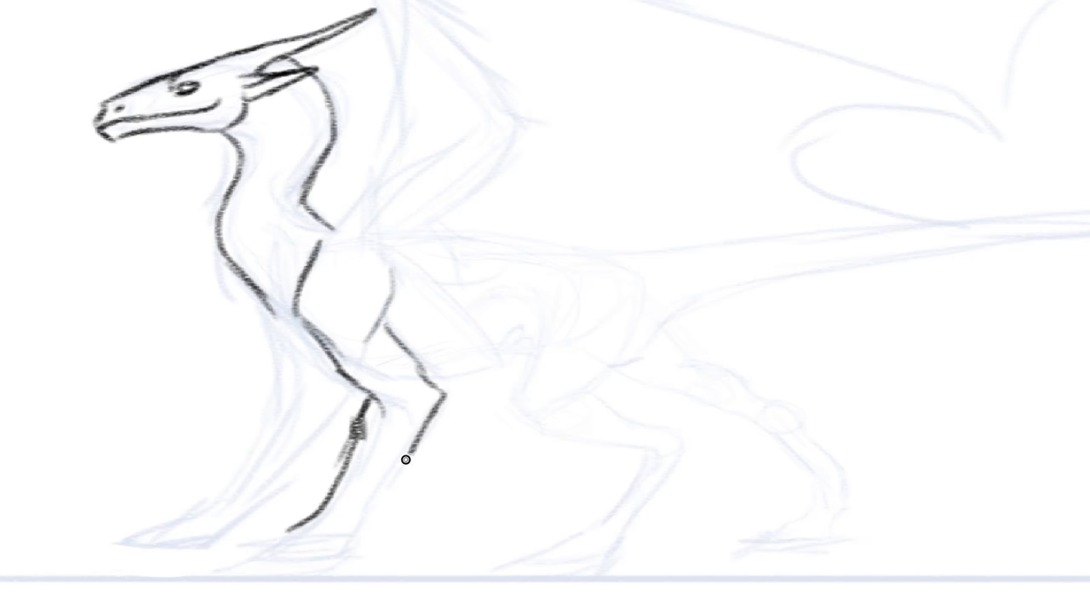
drag(406, 460, 264, 536)
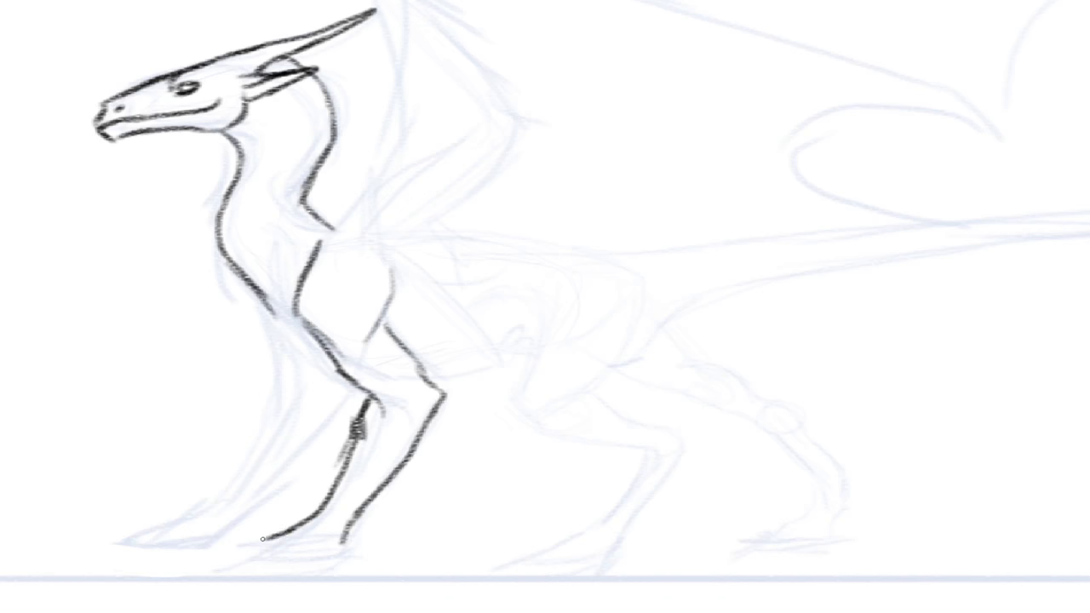
drag(264, 536, 238, 553)
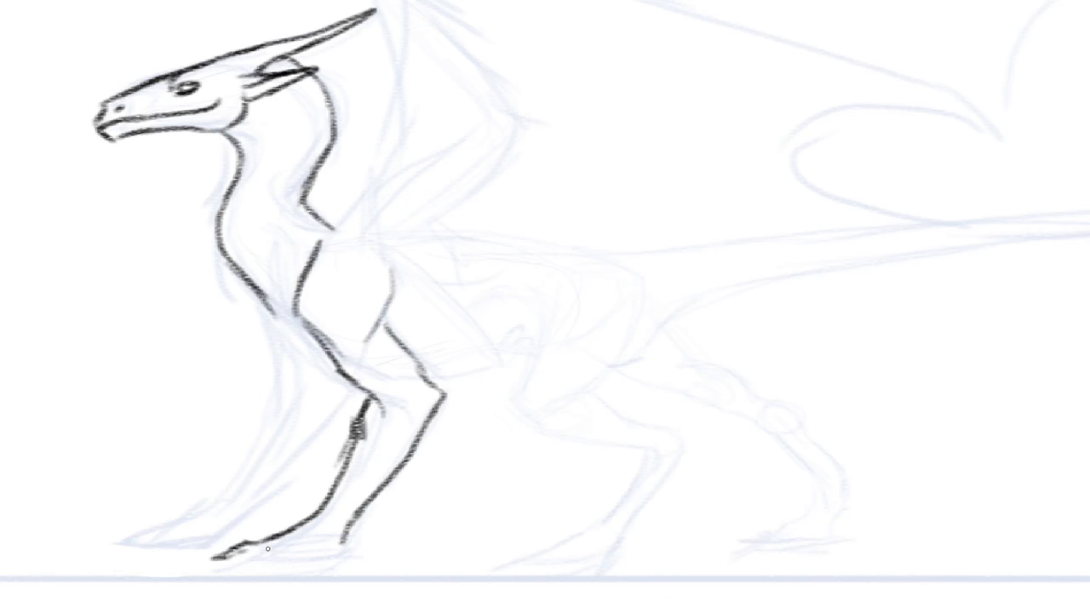
drag(234, 549, 264, 558)
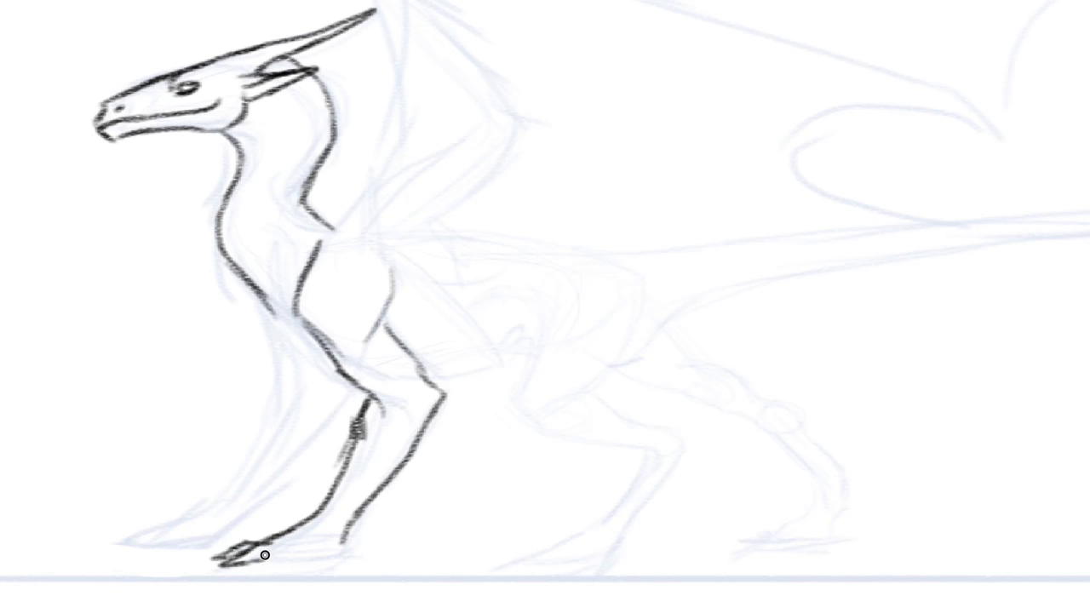
drag(264, 558, 290, 567)
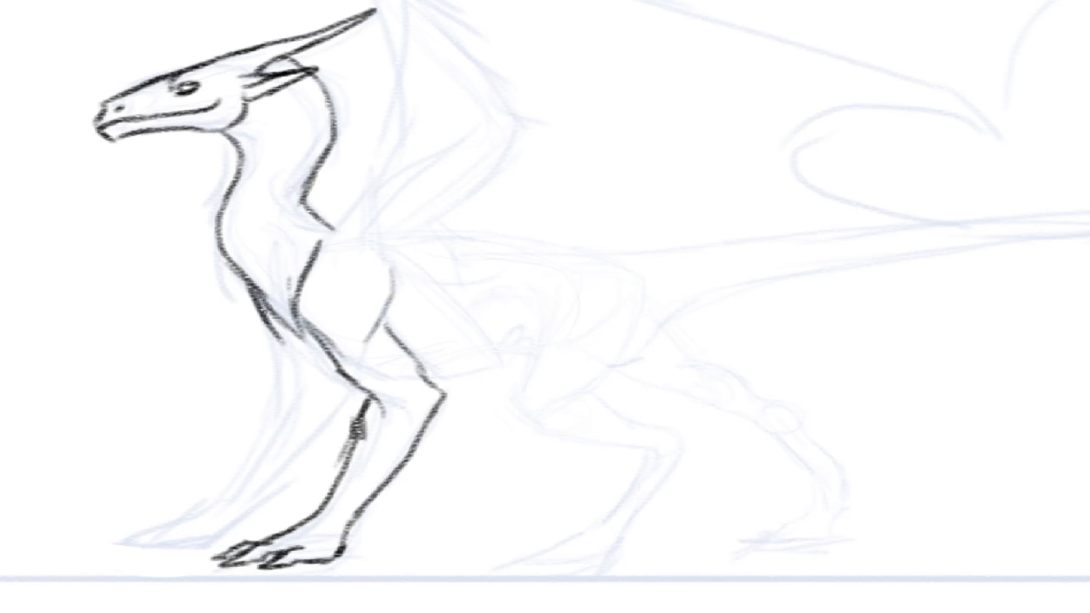
Step: Add a chest contour, ink the far foreleg and foot, and start the belly line
drag(264, 319, 366, 392)
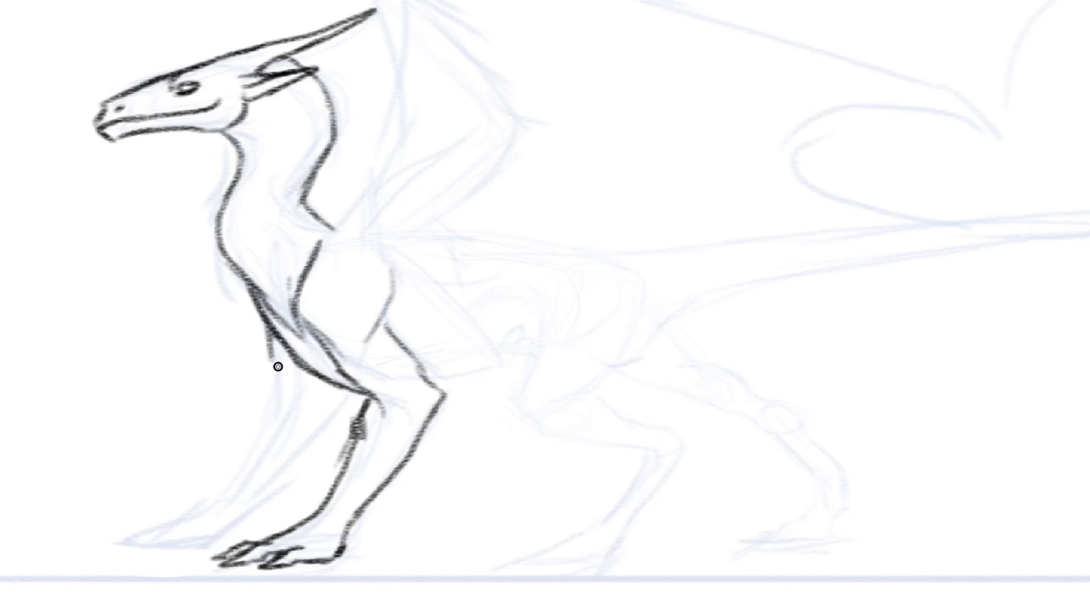
drag(277, 340, 341, 418)
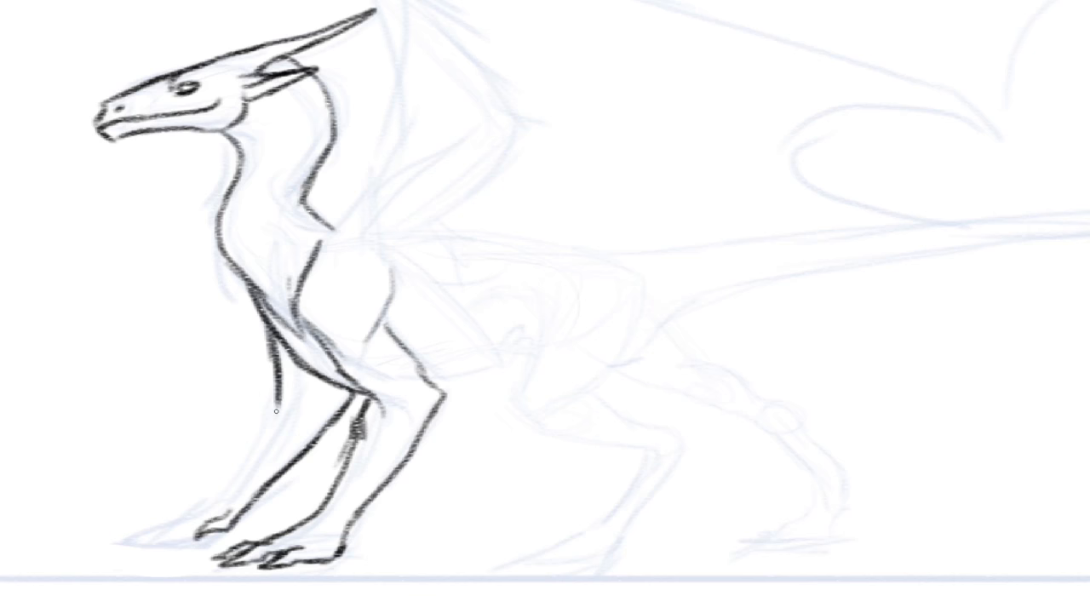
drag(276, 411, 191, 511)
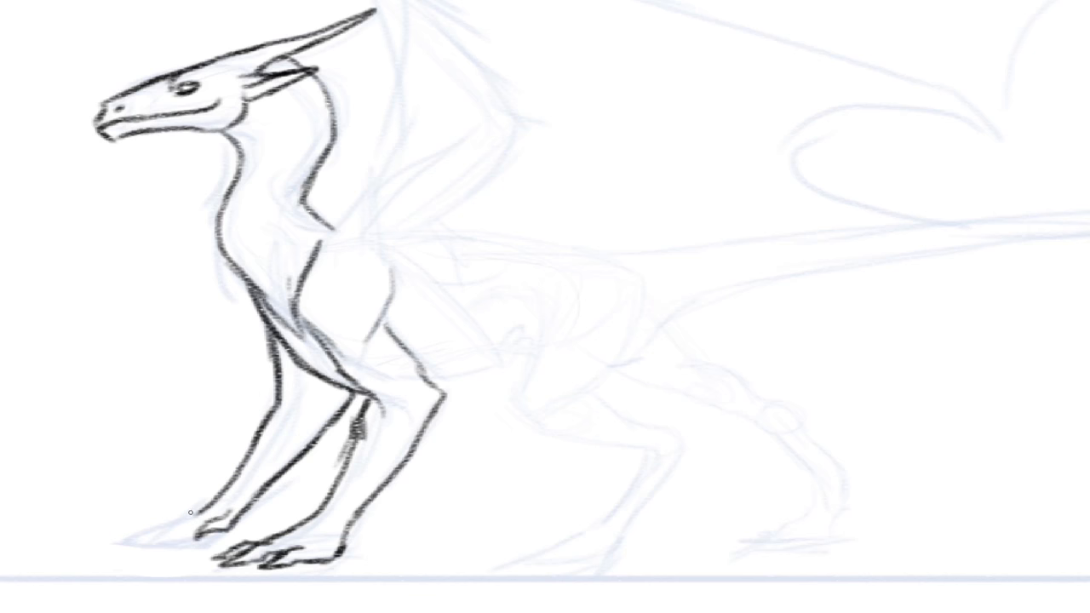
drag(196, 515, 136, 532)
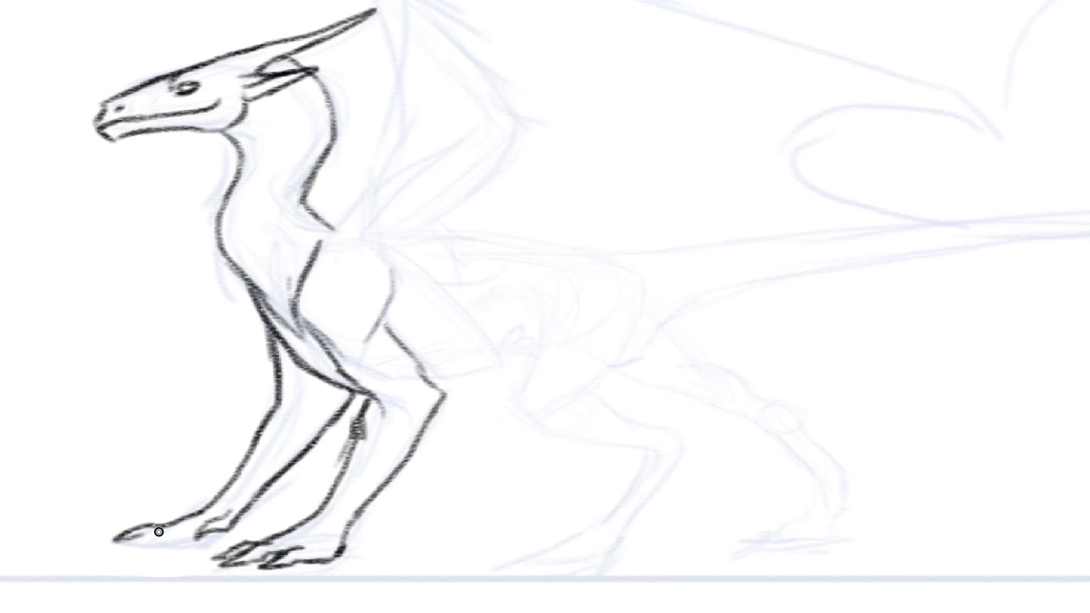
drag(160, 534, 229, 536)
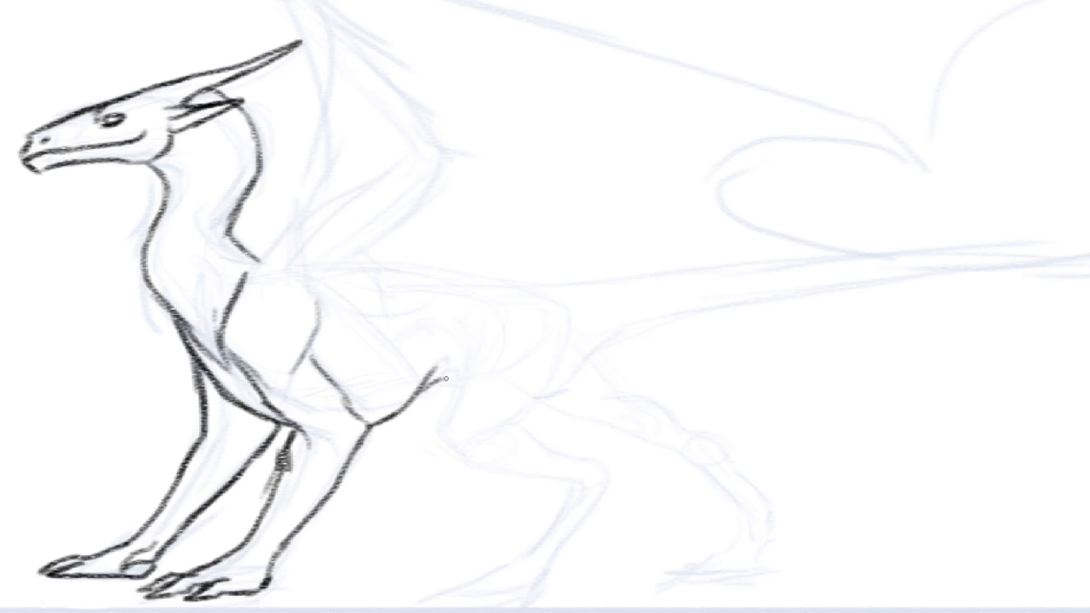
Step: Extend the belly line and ink the back, haunch and near hind leg
drag(417, 391, 464, 381)
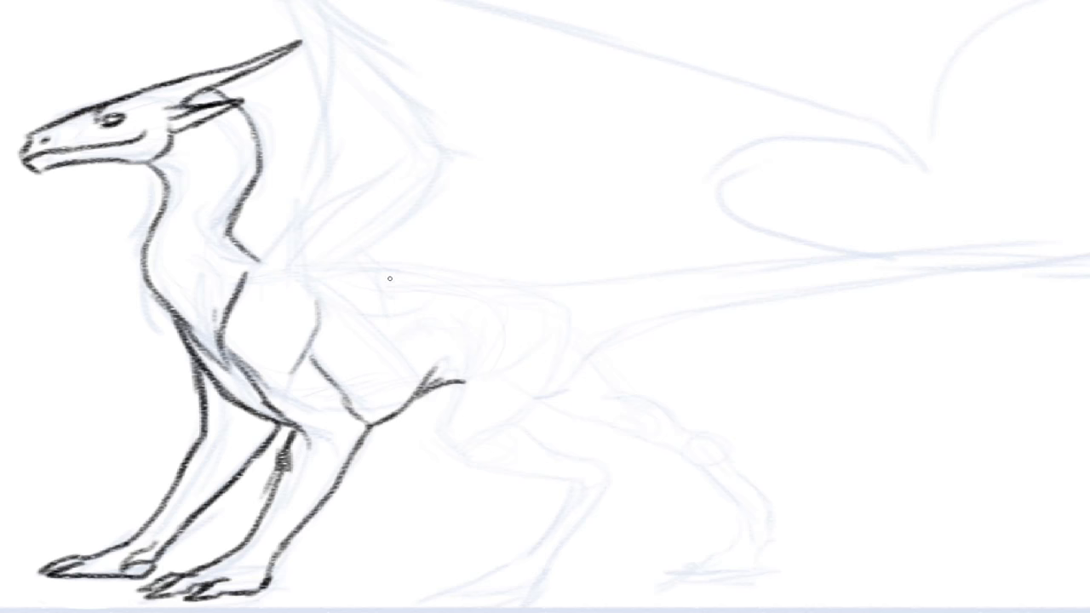
drag(405, 270, 511, 280)
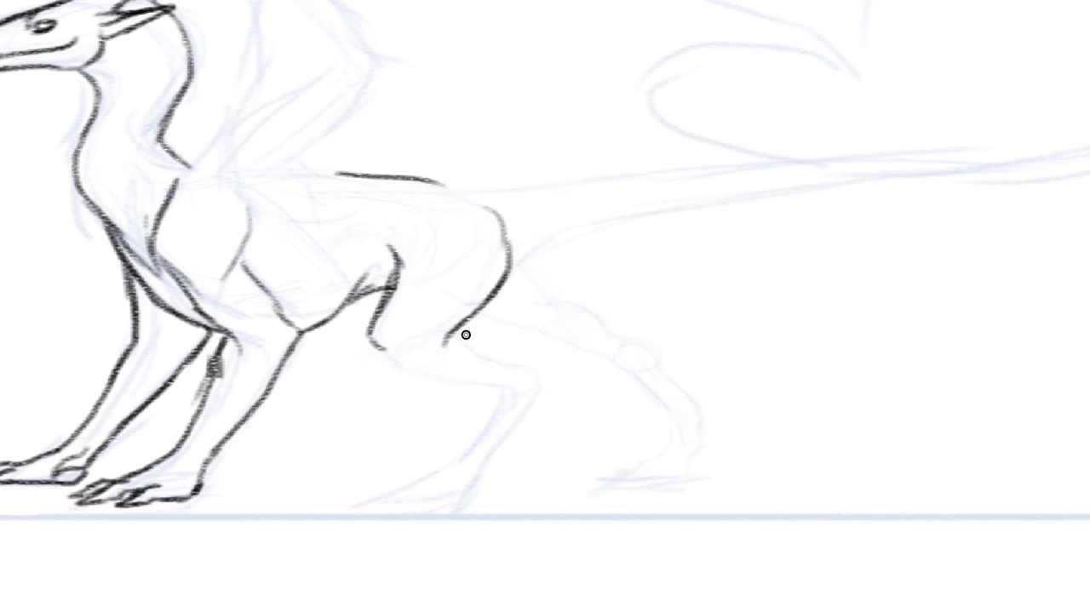
drag(467, 333, 545, 379)
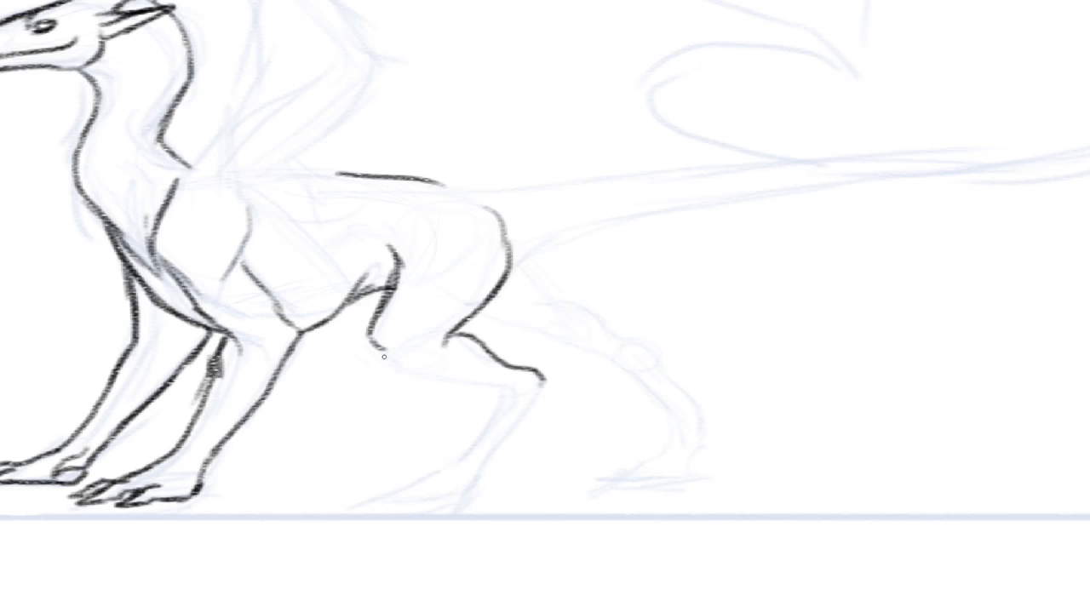
drag(383, 360, 453, 378)
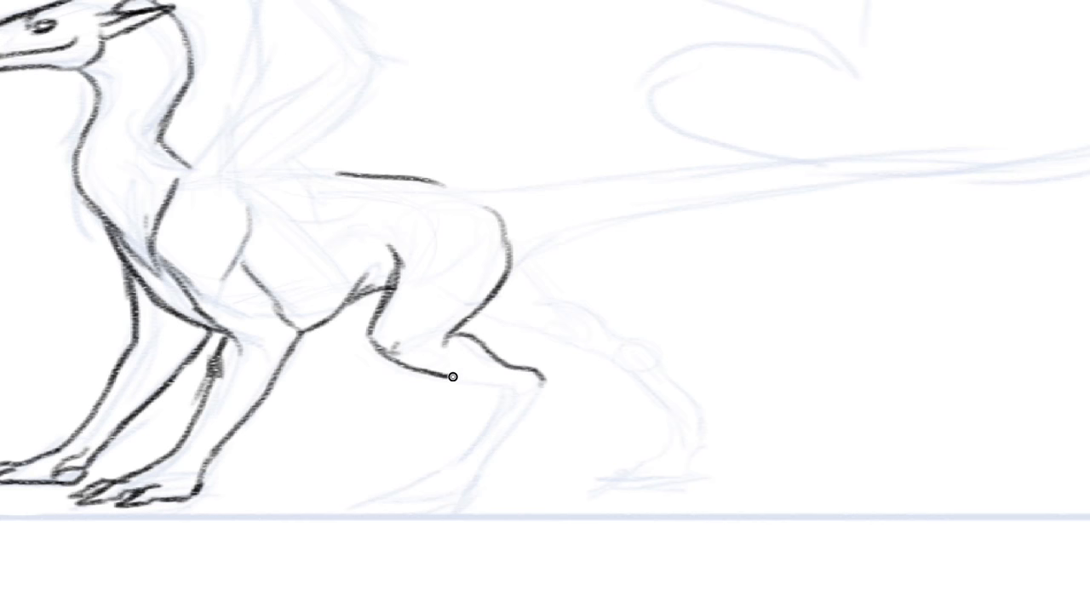
drag(452, 378, 451, 447)
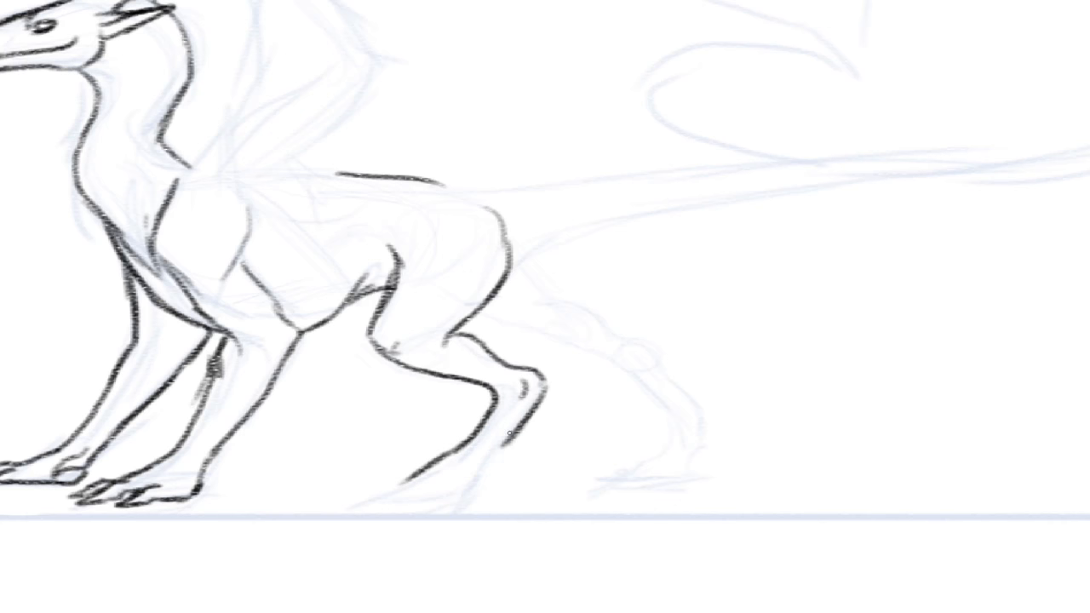
Step: Ink the far and rear hind legs along with their clawed feet
drag(511, 434, 443, 511)
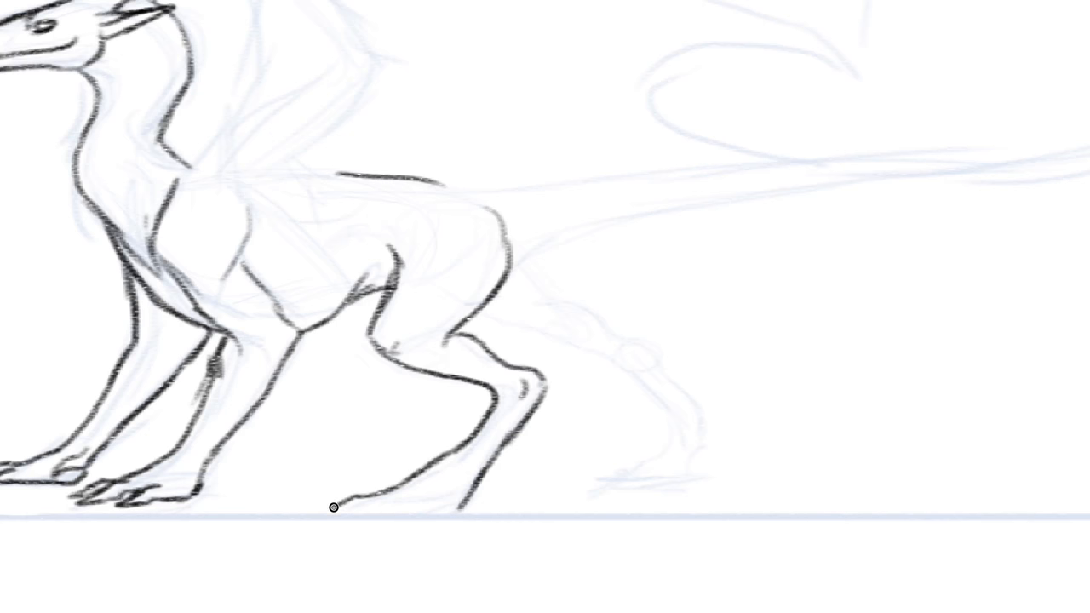
drag(332, 507, 396, 489)
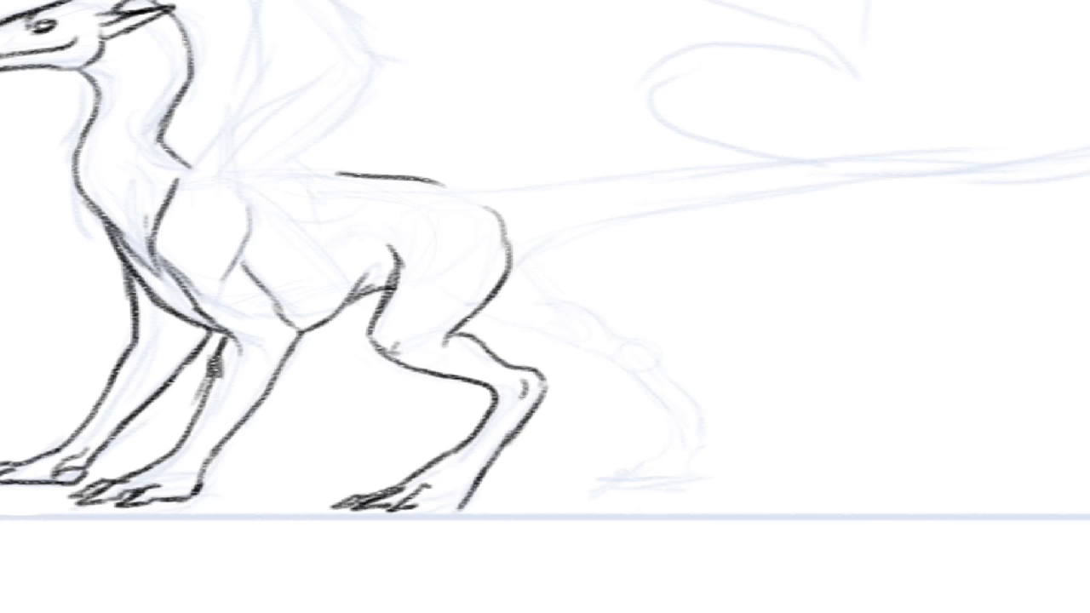
drag(383, 506, 451, 507)
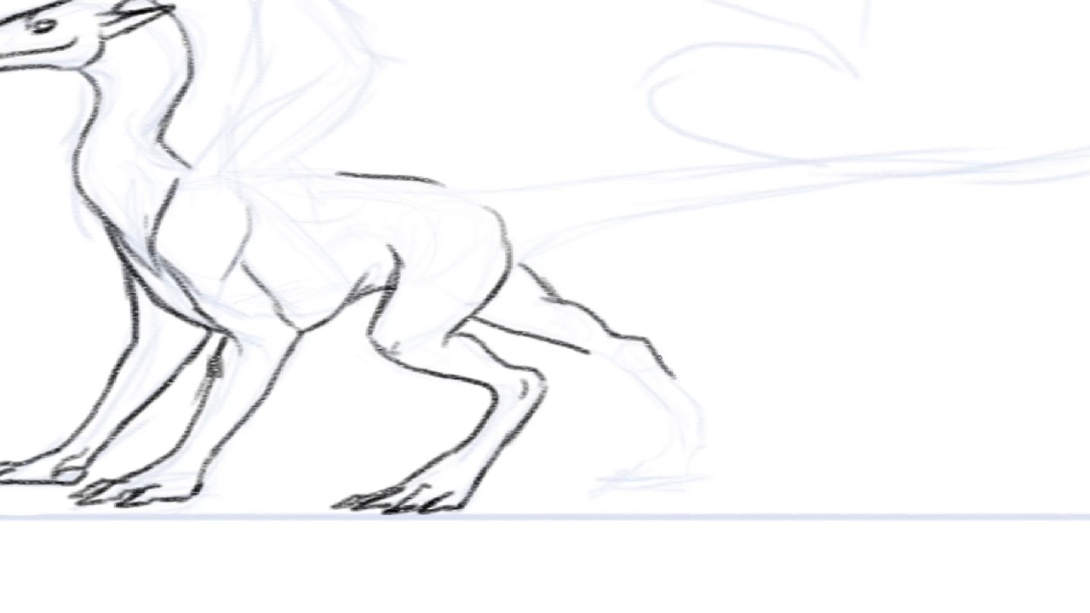
drag(659, 358, 698, 464)
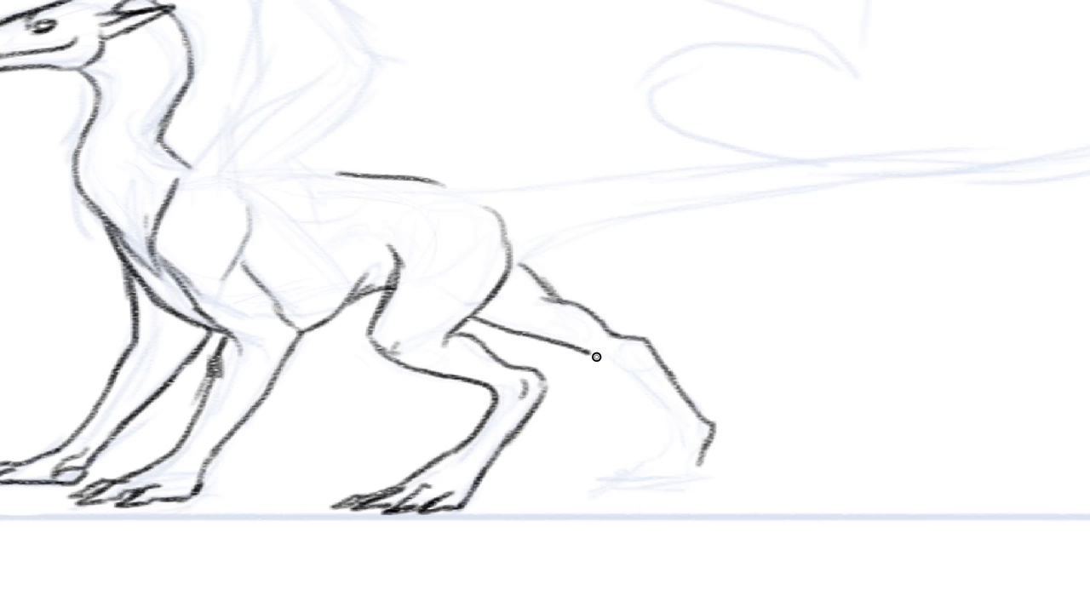
drag(596, 357, 660, 447)
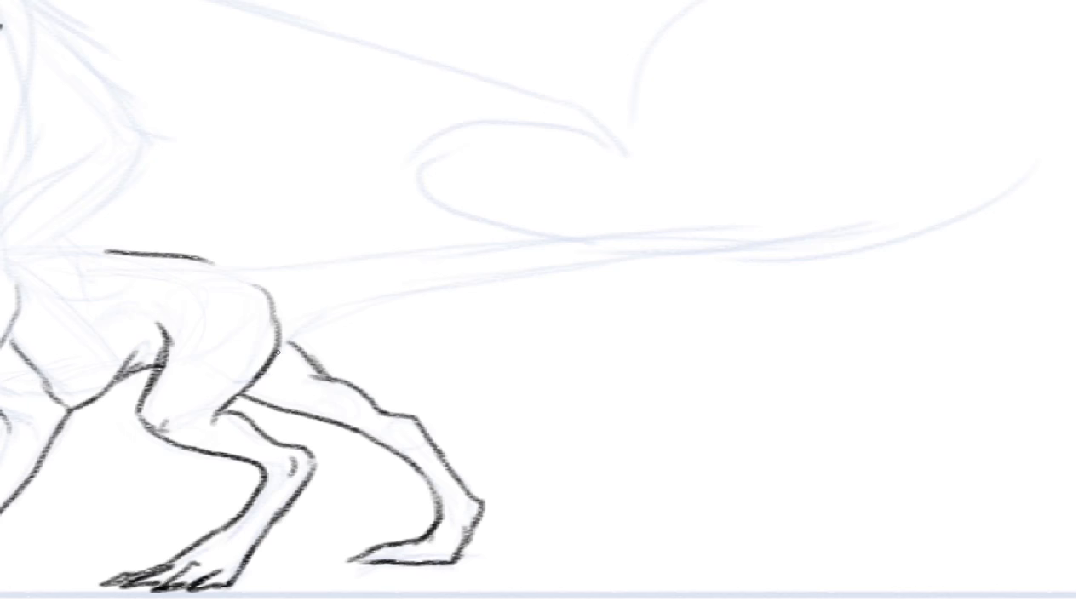
Step: Ink the tail's underside and top edge out to its tip
drag(273, 353, 584, 271)
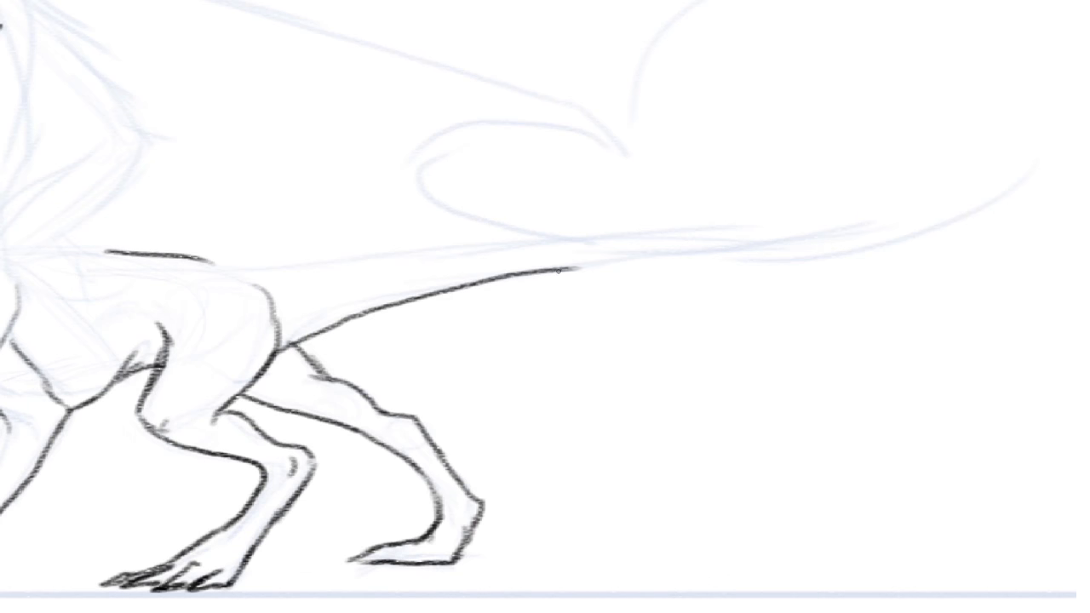
drag(558, 272, 1026, 160)
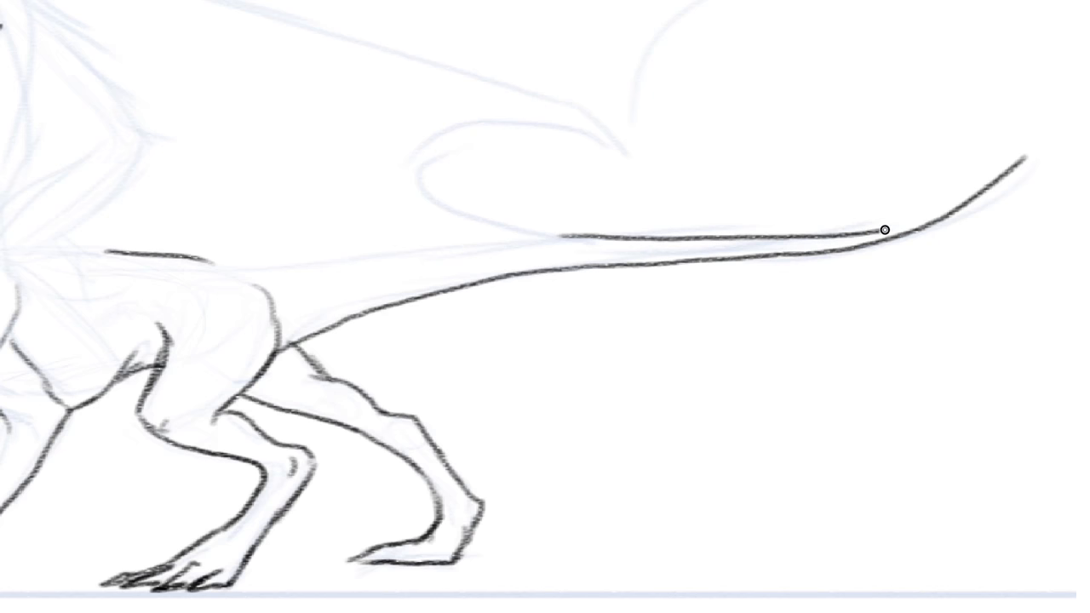
drag(883, 228, 1019, 161)
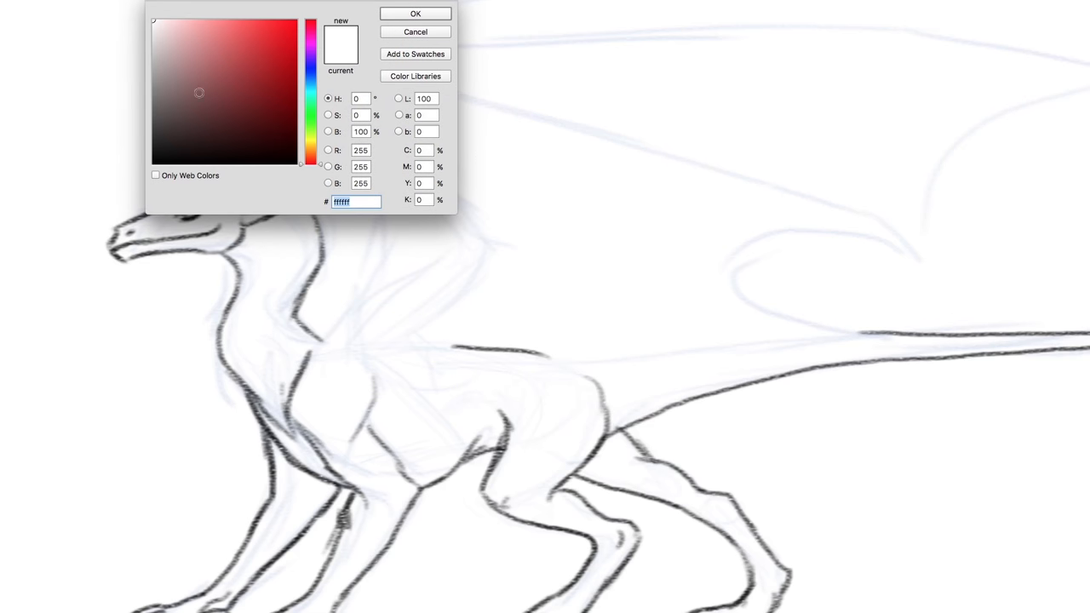
Step: Confirm red and mark shoulder, hip, knee and ankle joints with circles and bone lines
click(414, 14)
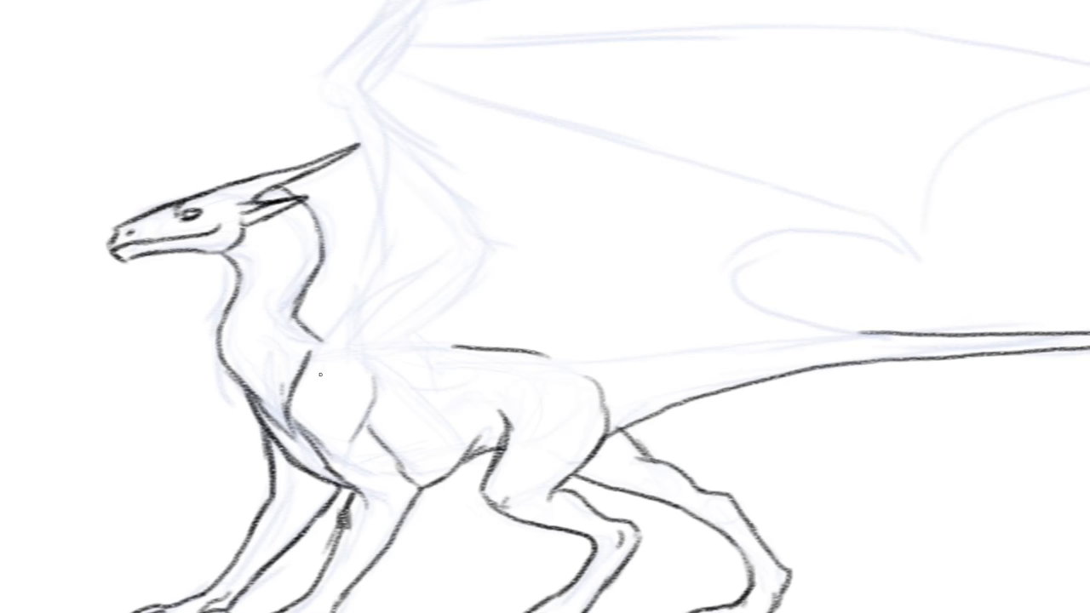
drag(307, 391, 357, 405)
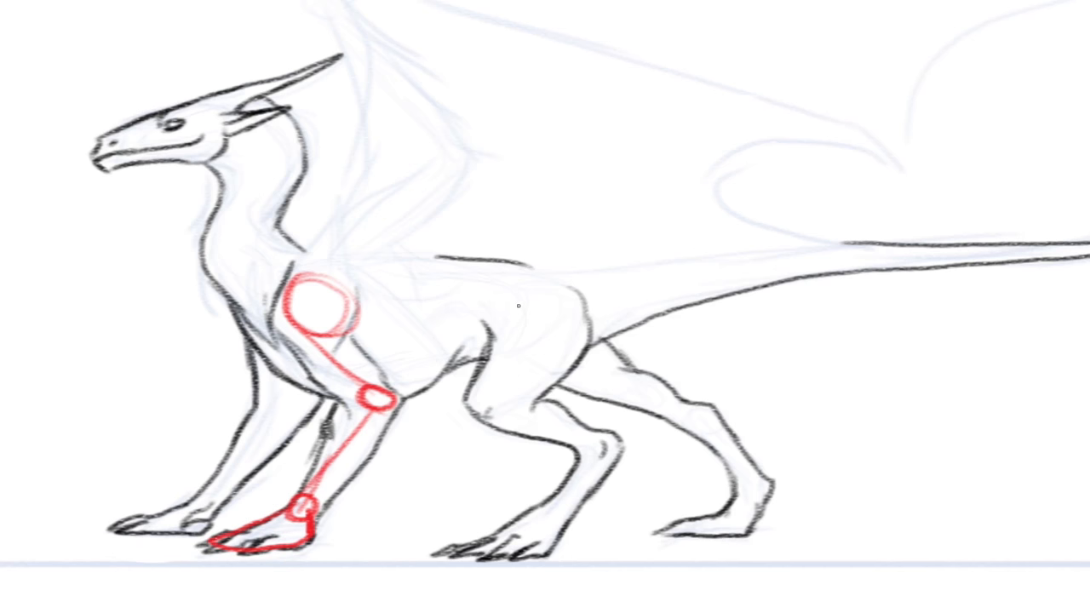
drag(494, 298, 562, 358)
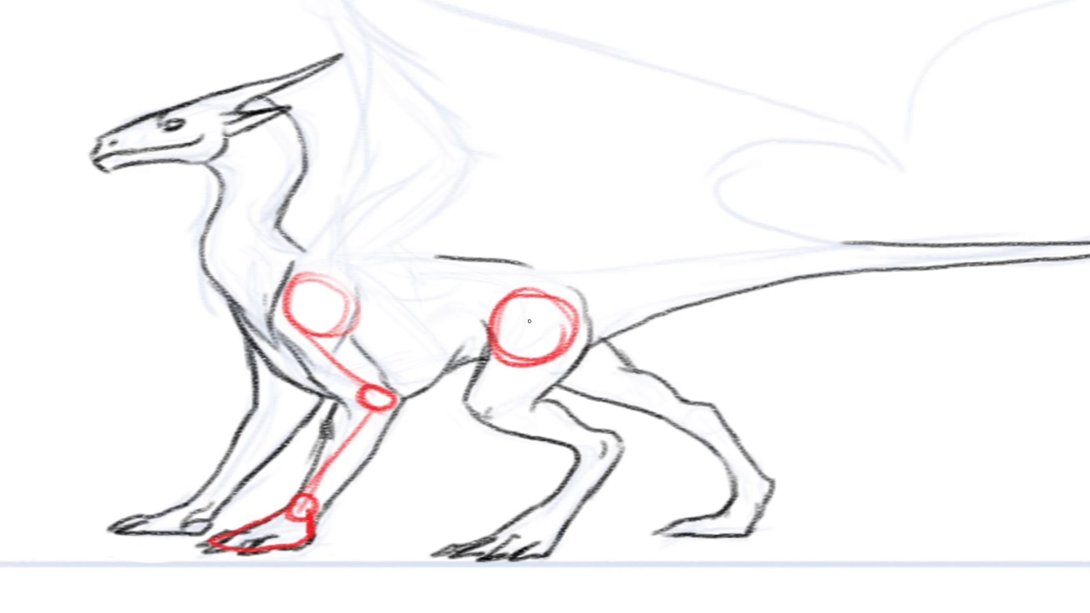
drag(532, 319, 601, 460)
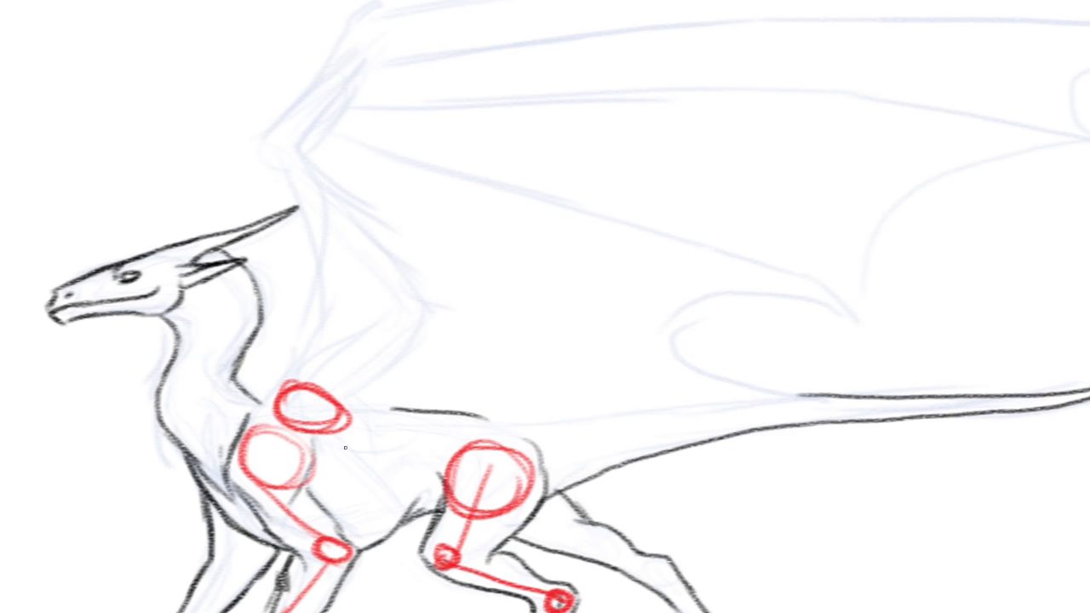
drag(255, 396, 366, 434)
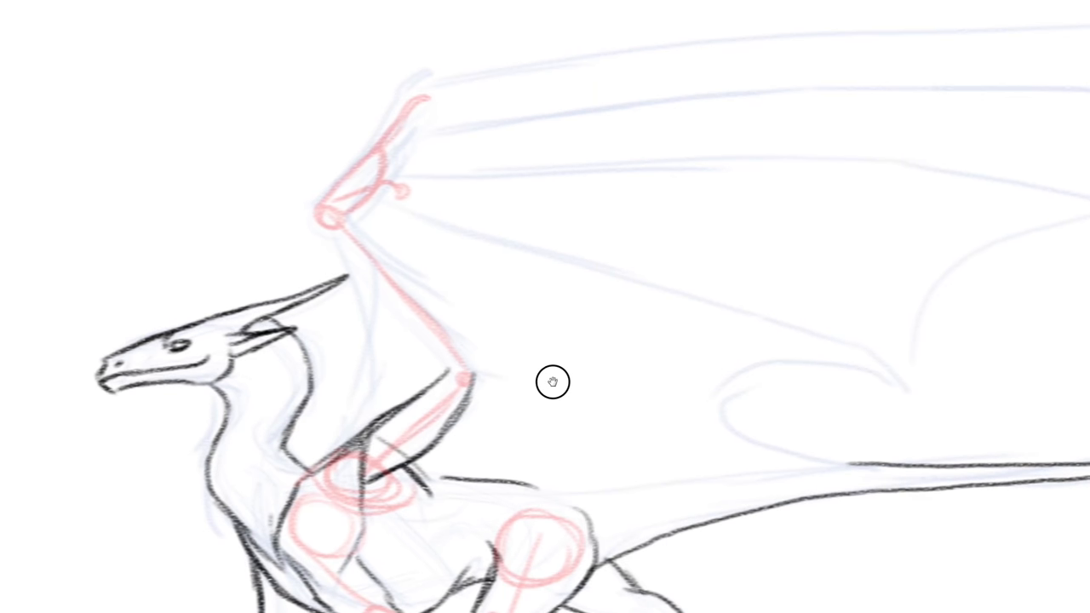
Step: Draw pink wing finger bones with joint dots radiating from the wrist
drag(553, 381, 417, 294)
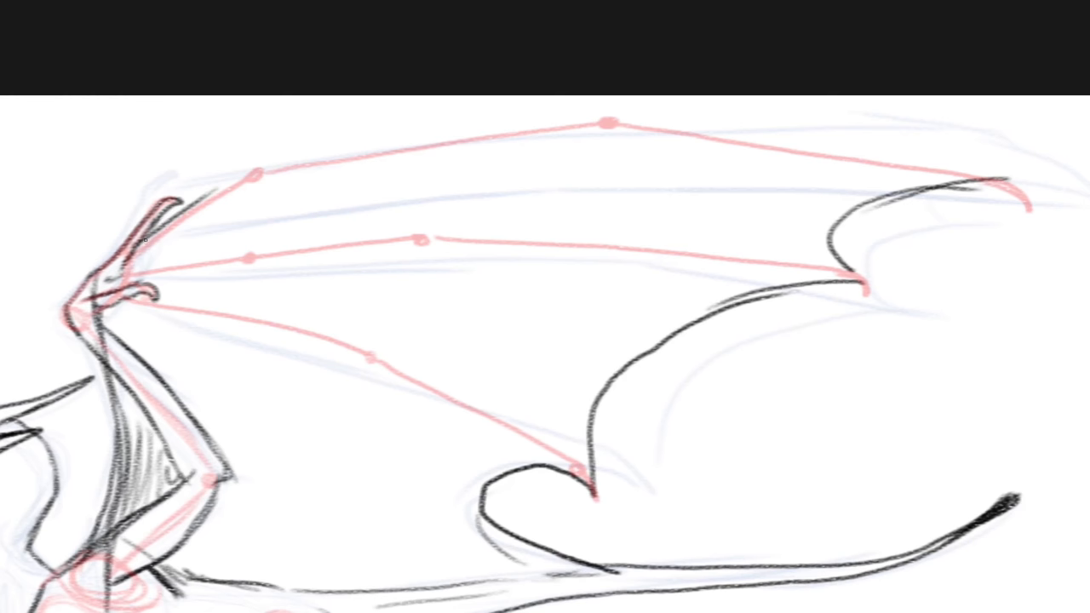
Step: Ink the scalloped wing membrane edge across the wing
drag(153, 234, 596, 121)
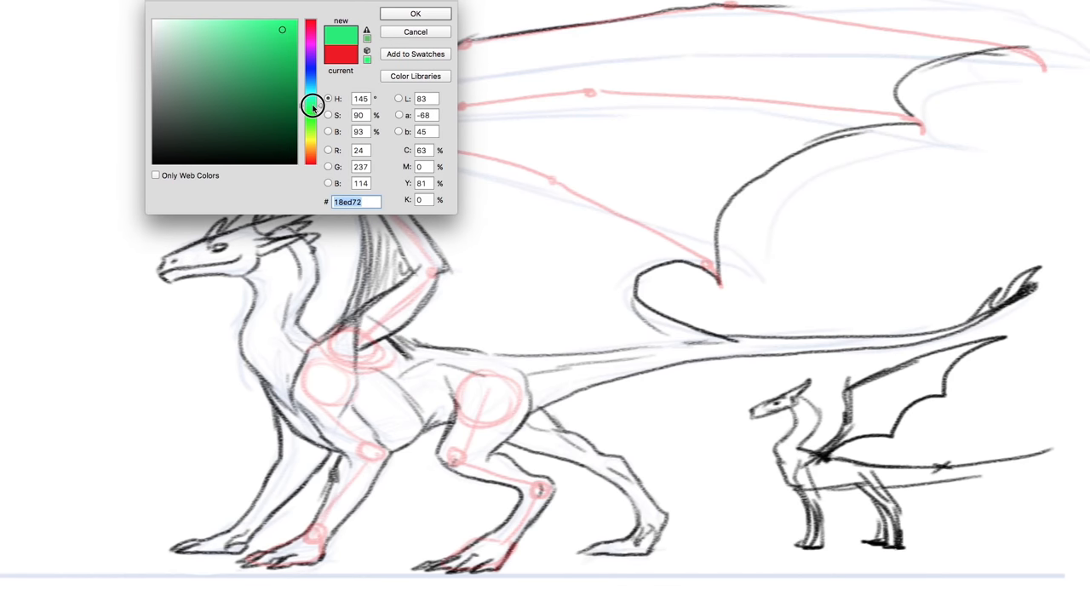
Step: Confirm green, then draw guides down the neck, a chest ellipse and a spine along the tail
click(415, 13)
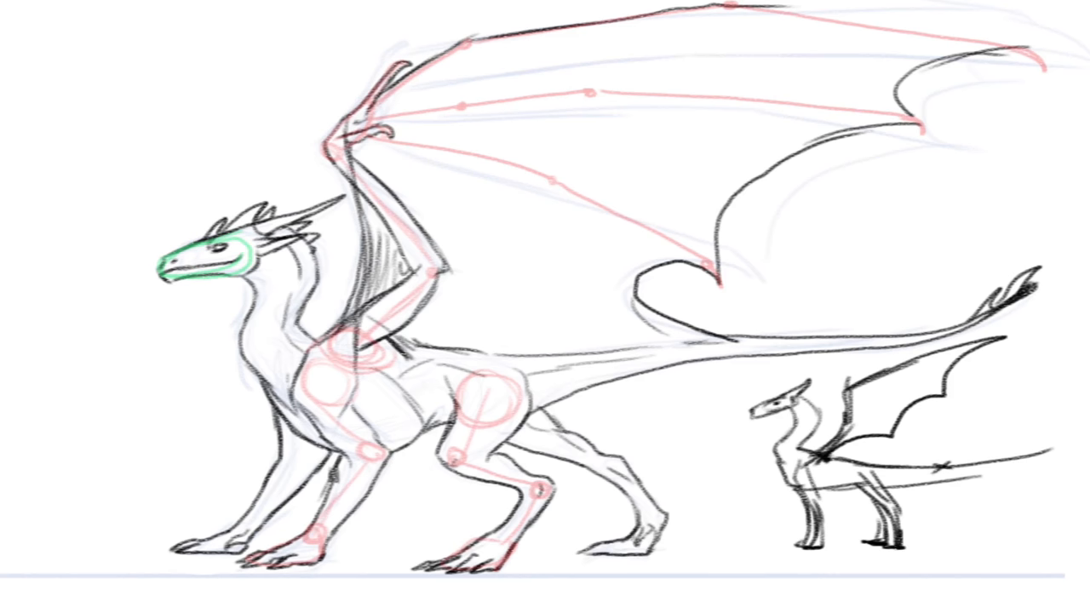
drag(256, 239, 289, 367)
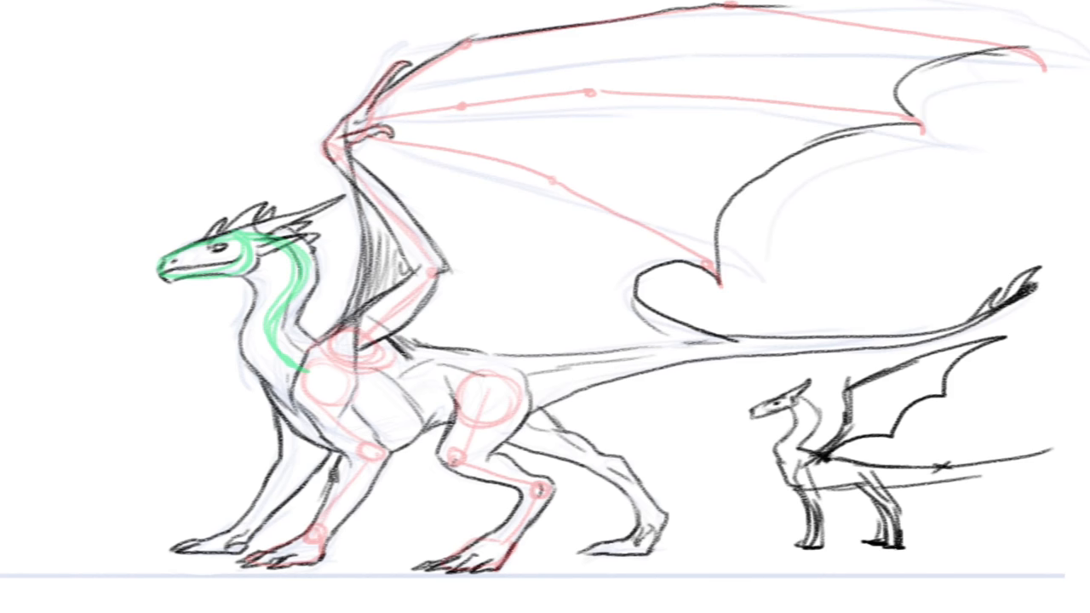
drag(298, 357, 400, 452)
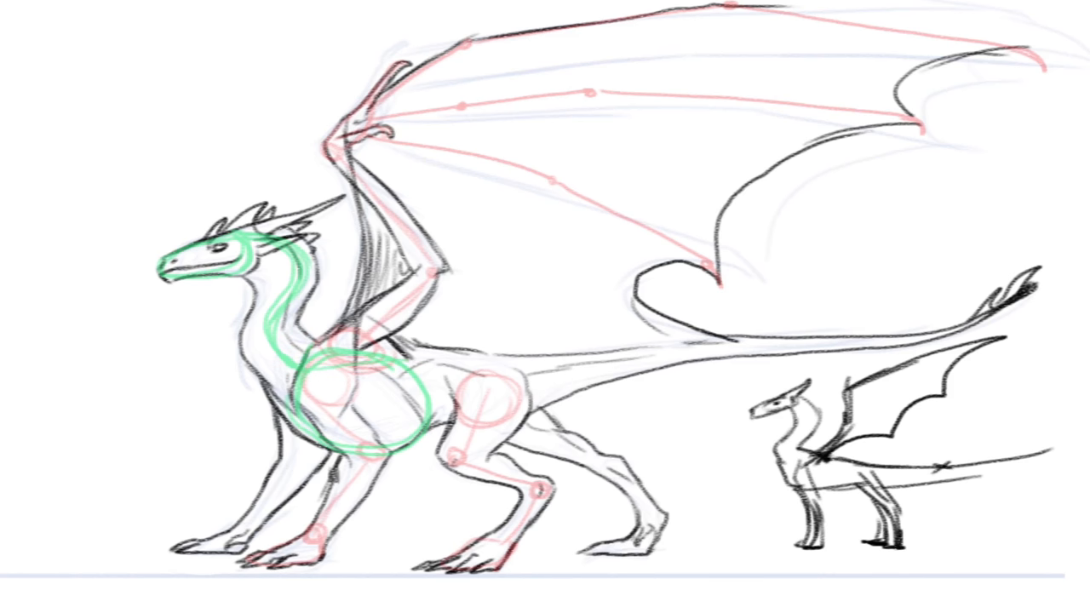
drag(405, 366, 915, 319)
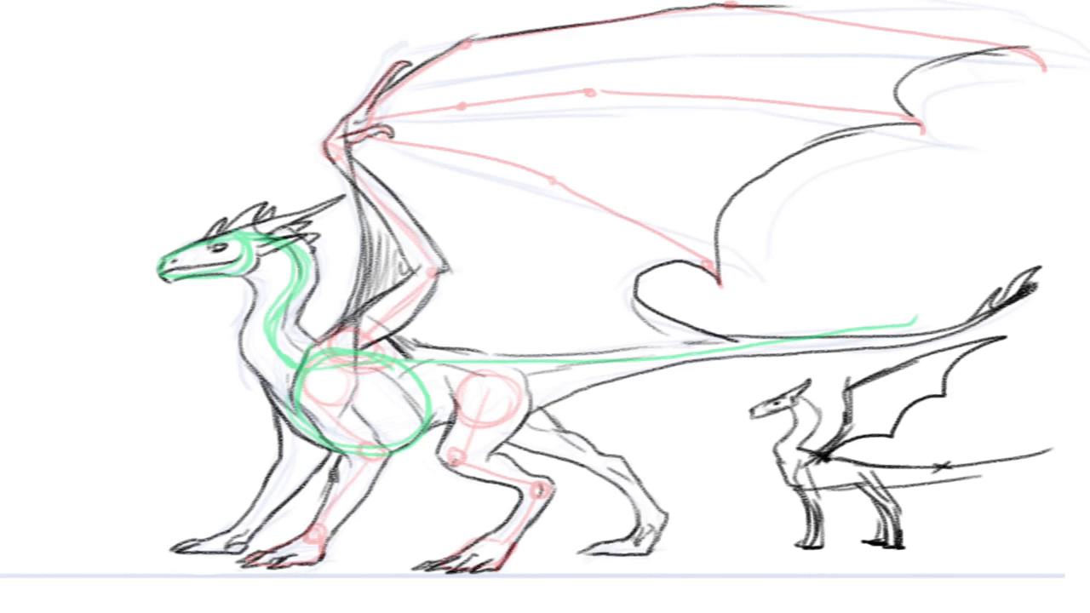